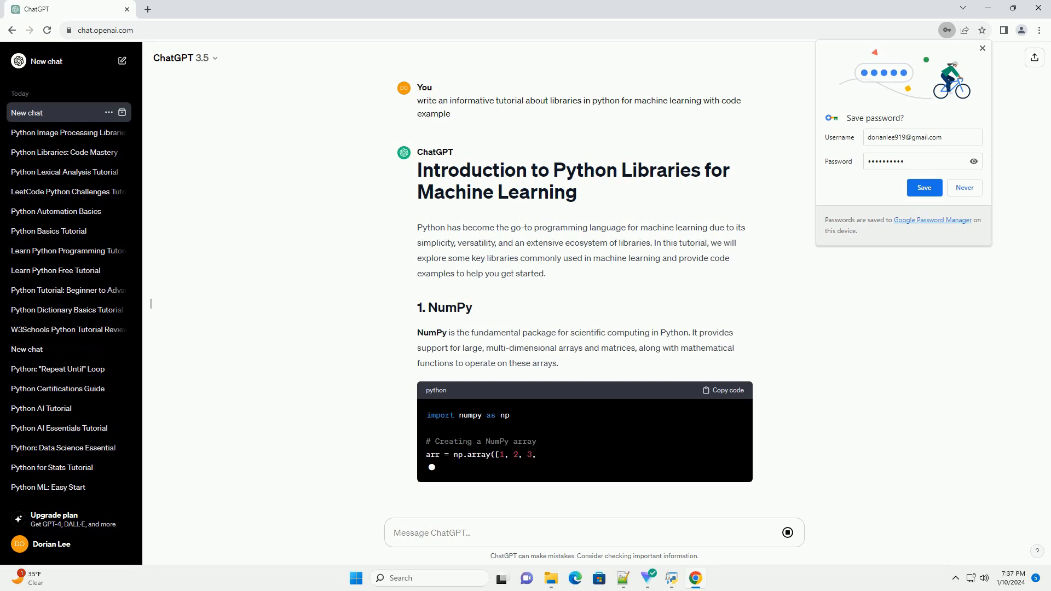
scroll("down", 3)
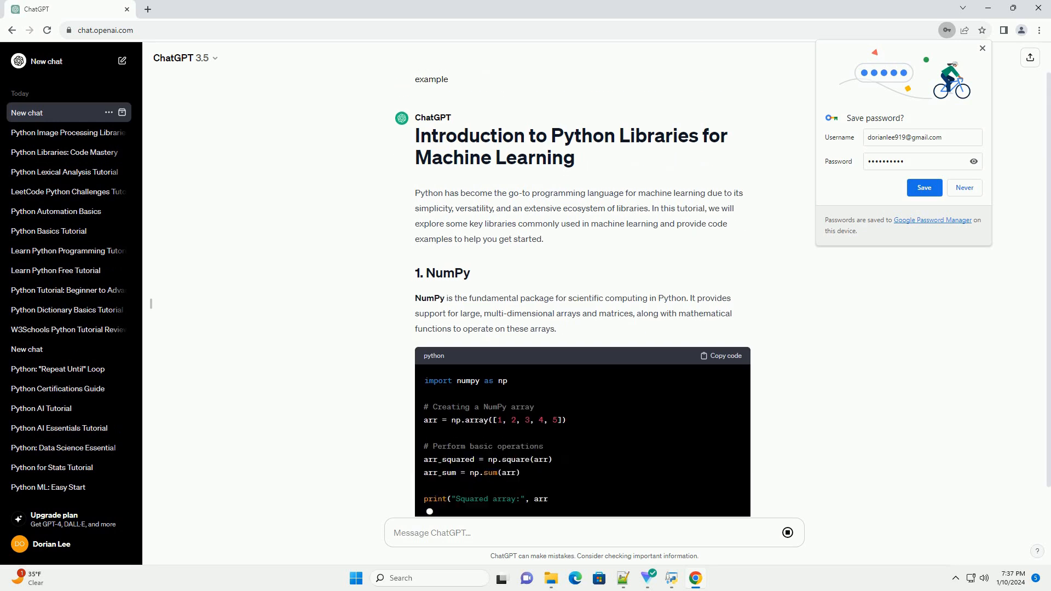
scroll("down", 3)
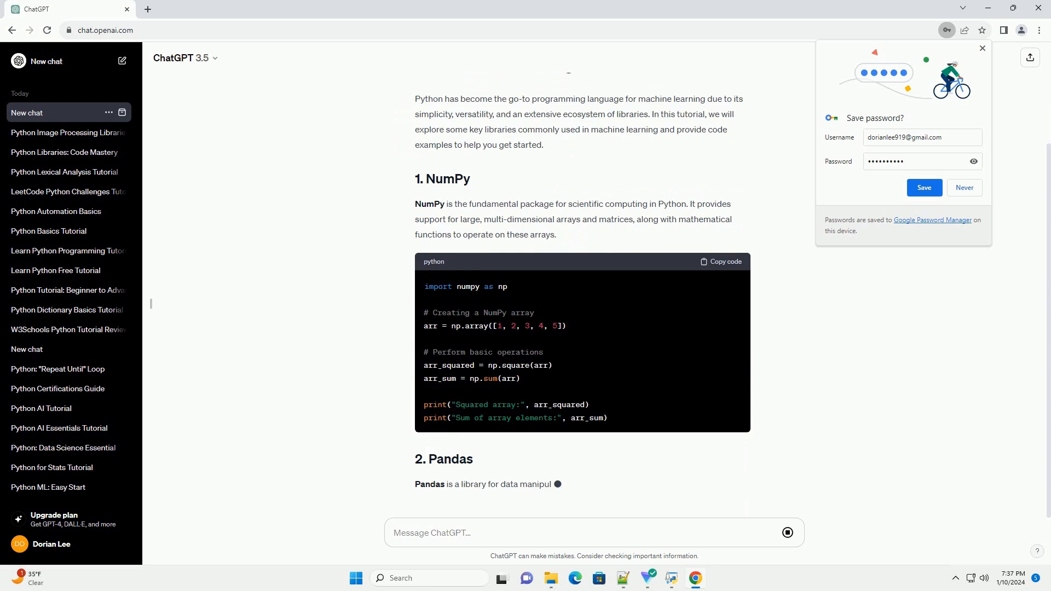
scroll("down", 3)
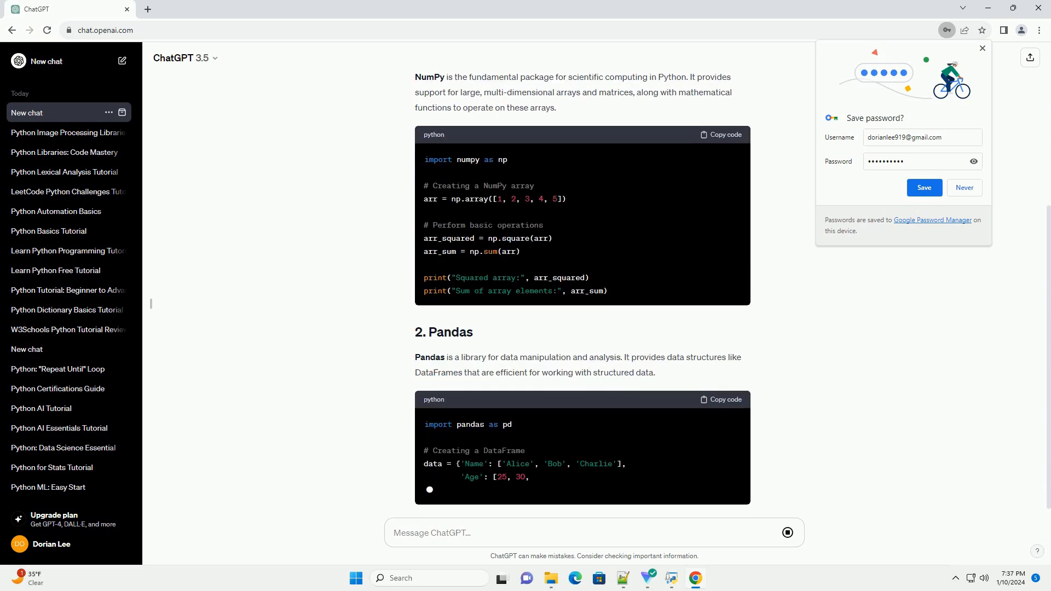
scroll("down", 3)
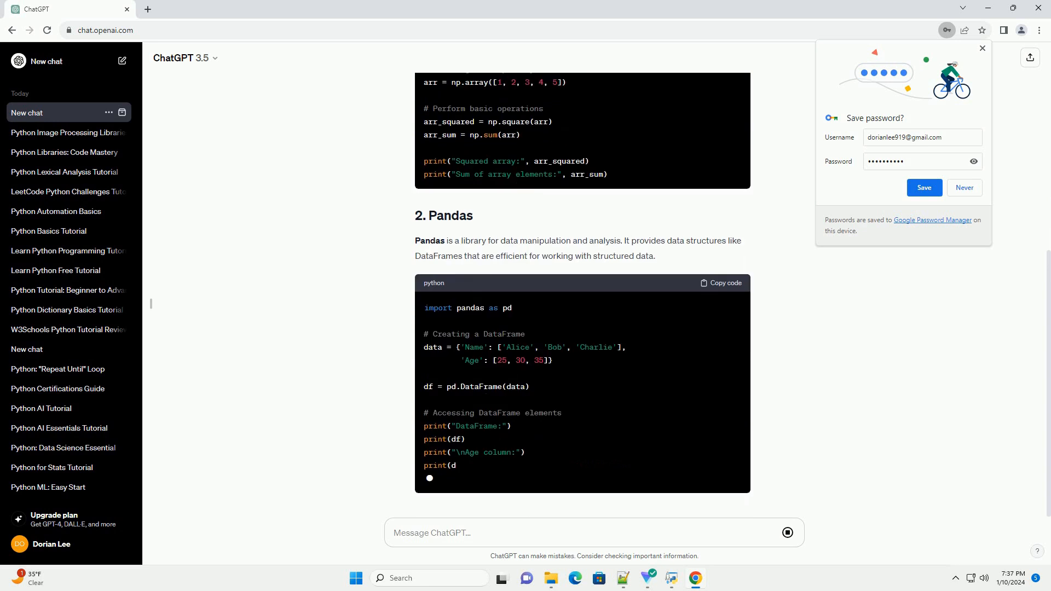
scroll("down", 3)
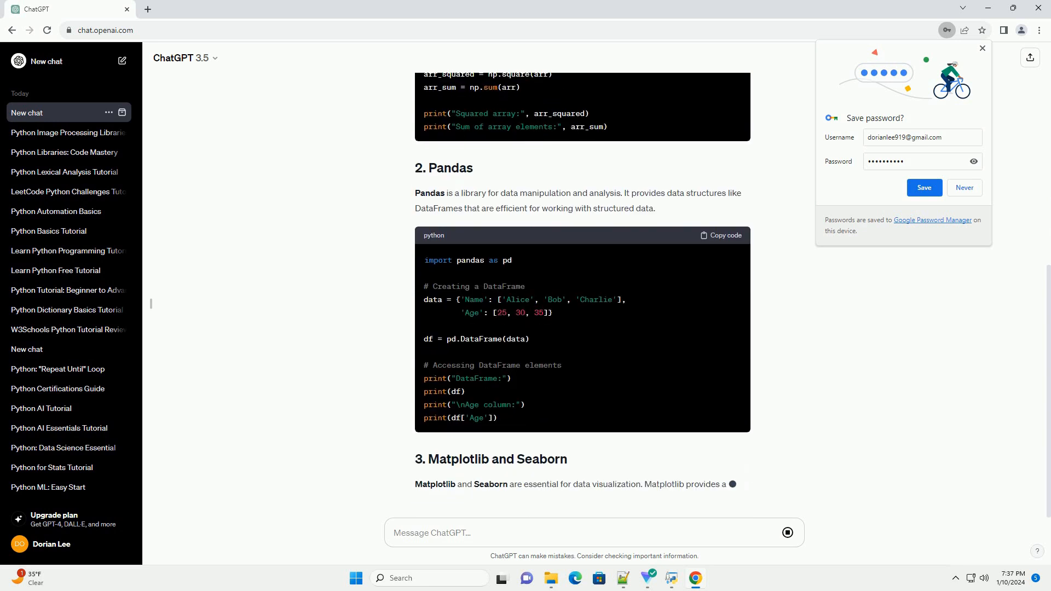
scroll("down", 3)
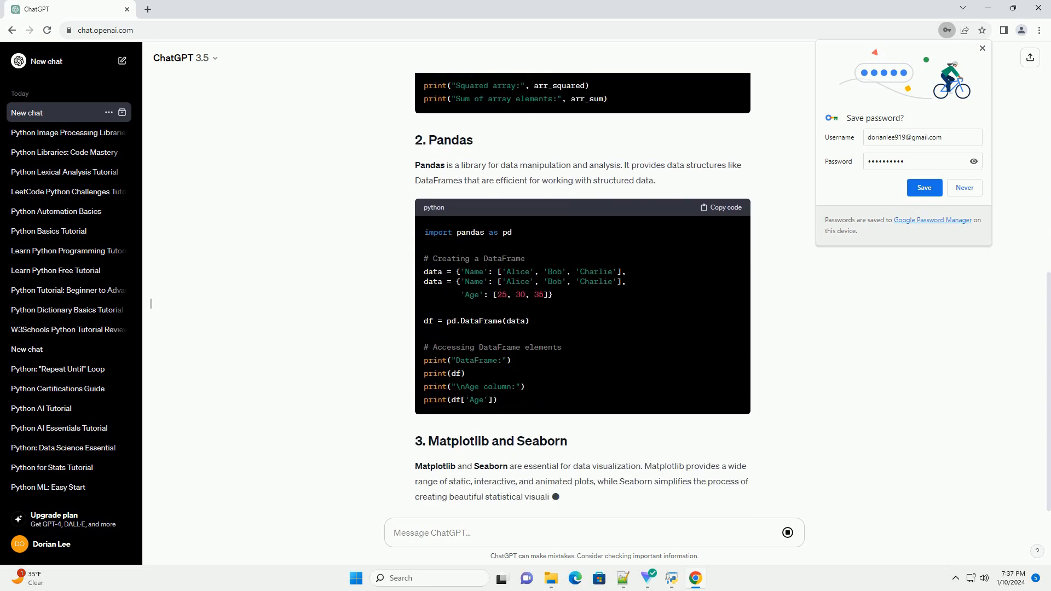
scroll("down", 3)
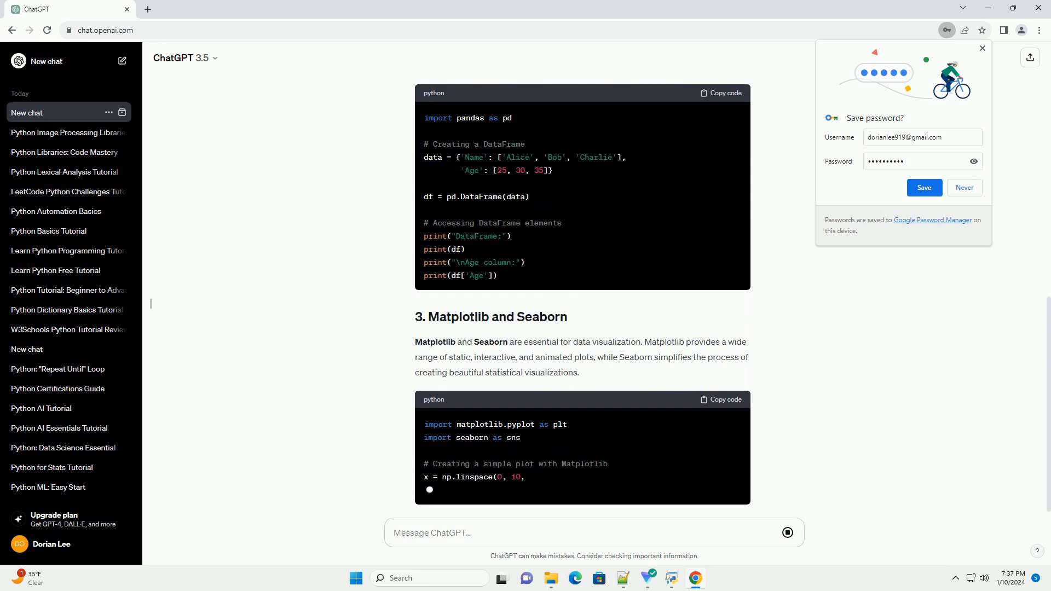
scroll("down", 3)
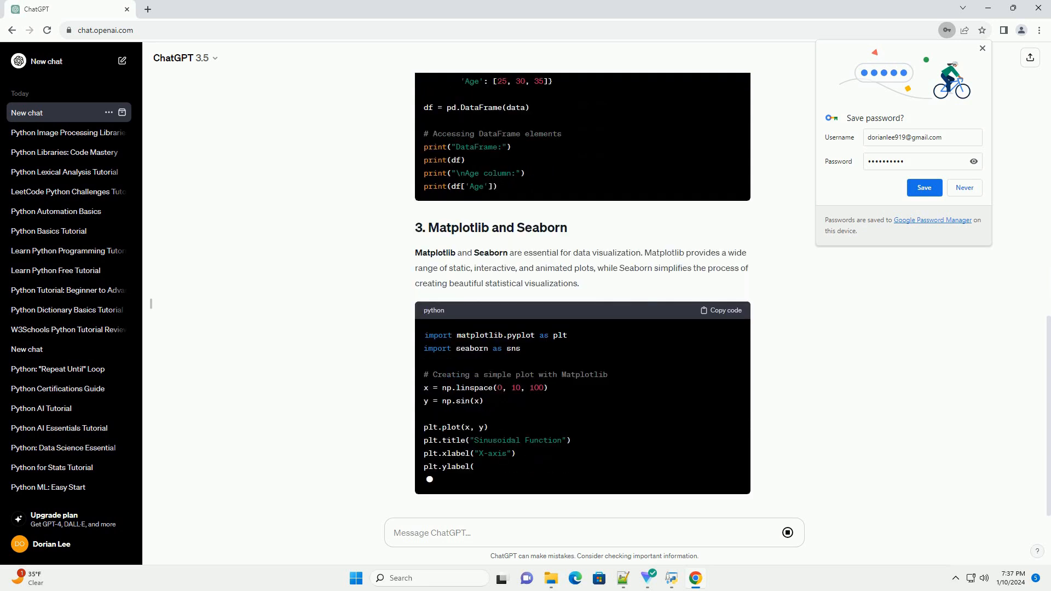
scroll("down", 3)
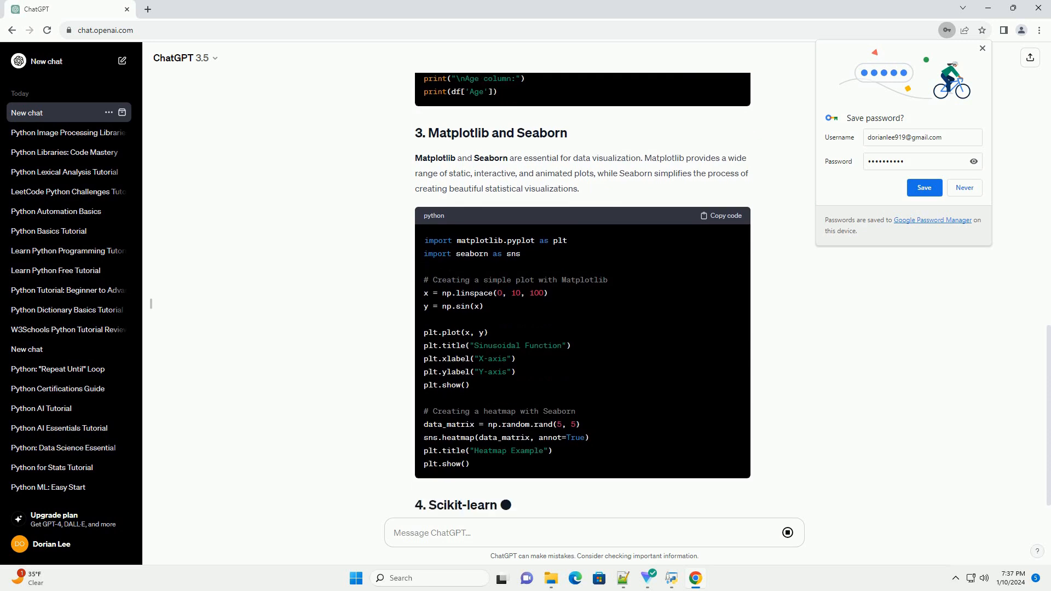
scroll("down", 3)
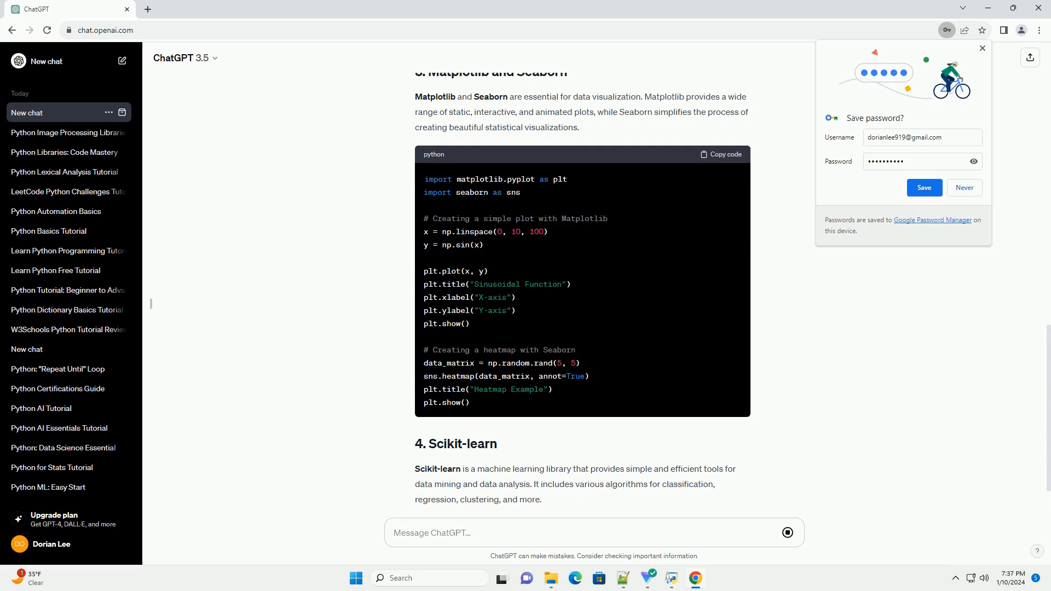
scroll("down", 3)
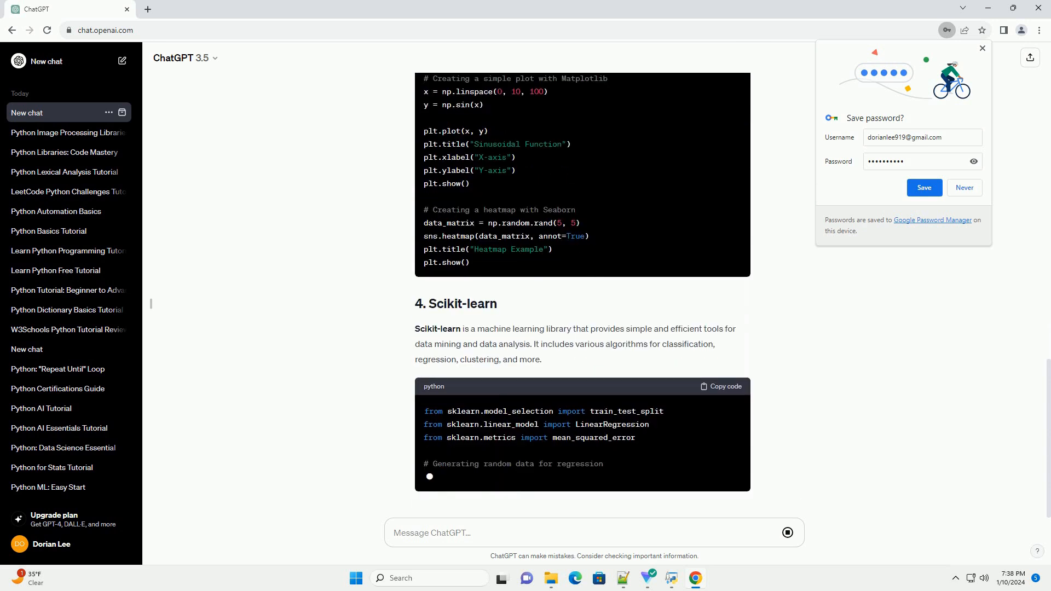
scroll("down", 3)
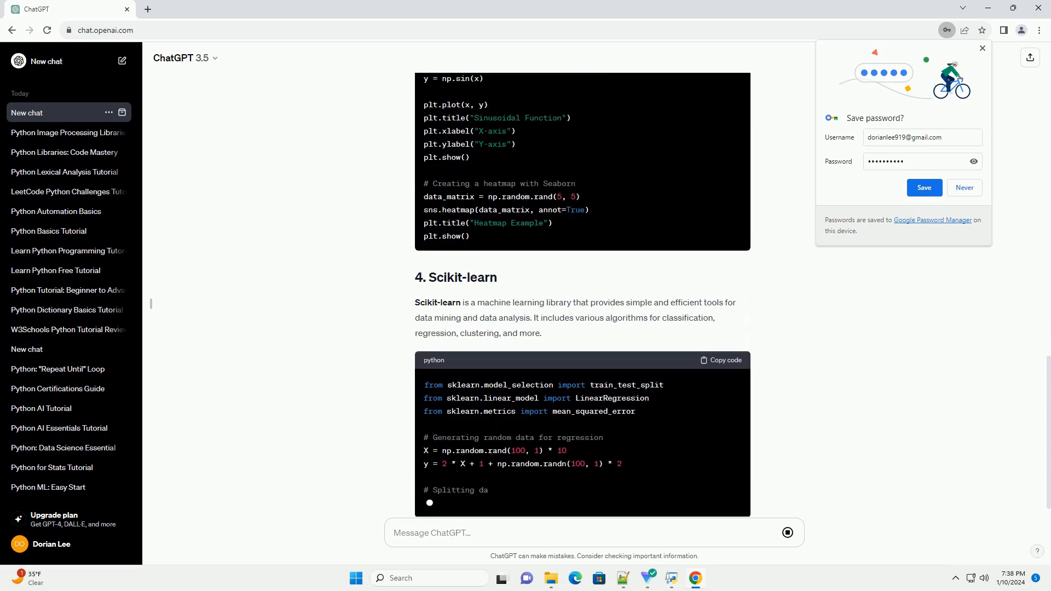
scroll("down", 3)
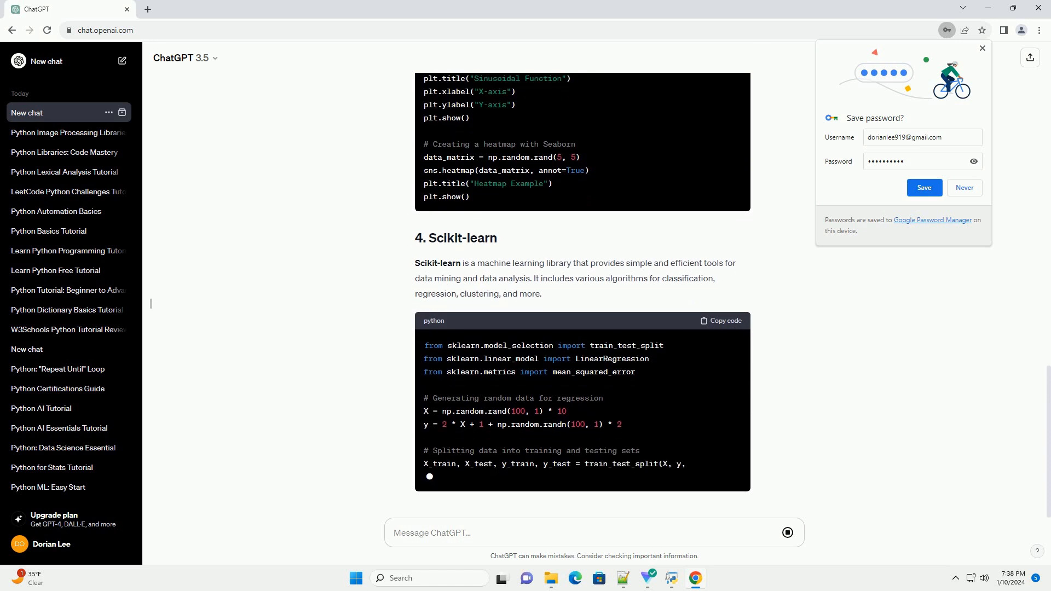